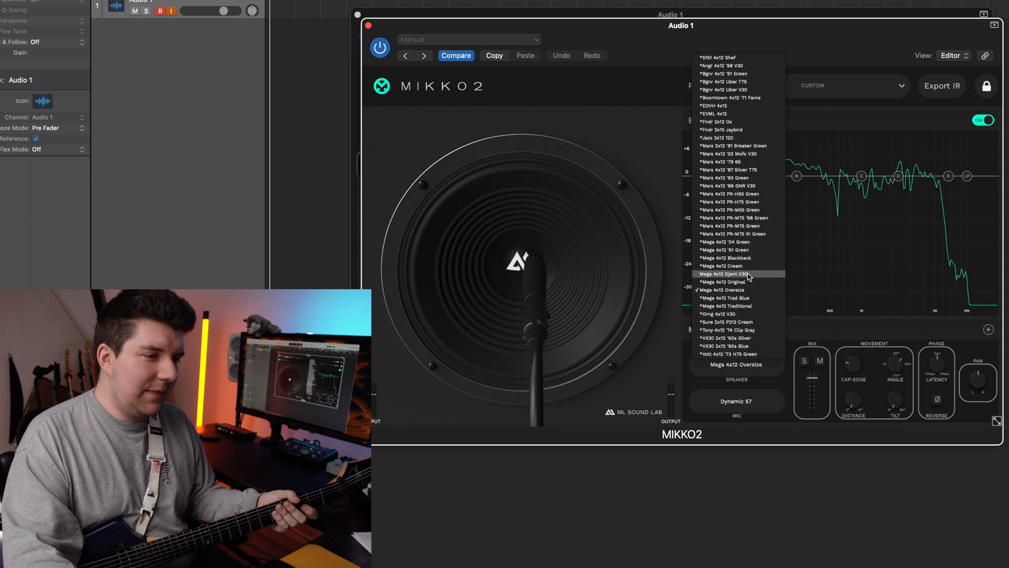
Step: Choose a Mega 4x12 cabinet model for the current mic
{"action": "left_click", "coordinate": [723, 273]}
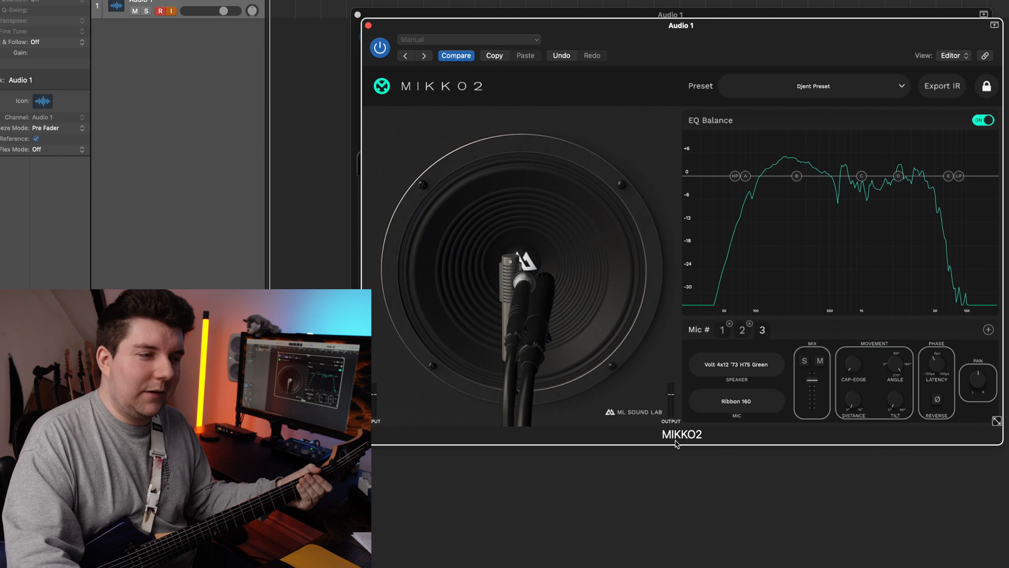
{"action": "mouse_move", "coordinate": [521, 306]}
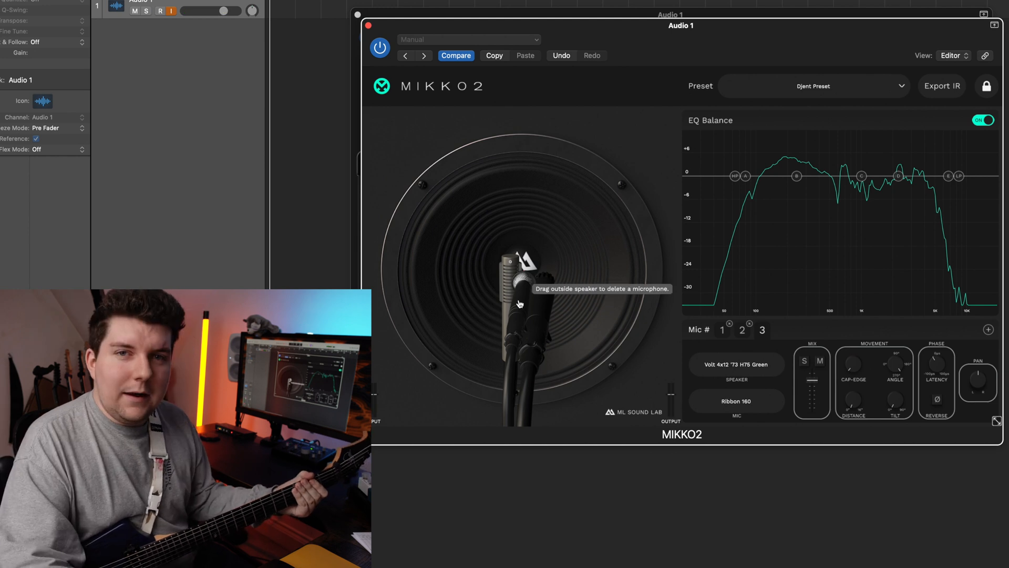
Step: Switch to the Condenser 184 mic and open its speaker cabinet list
{"action": "left_click", "coordinate": [736, 364]}
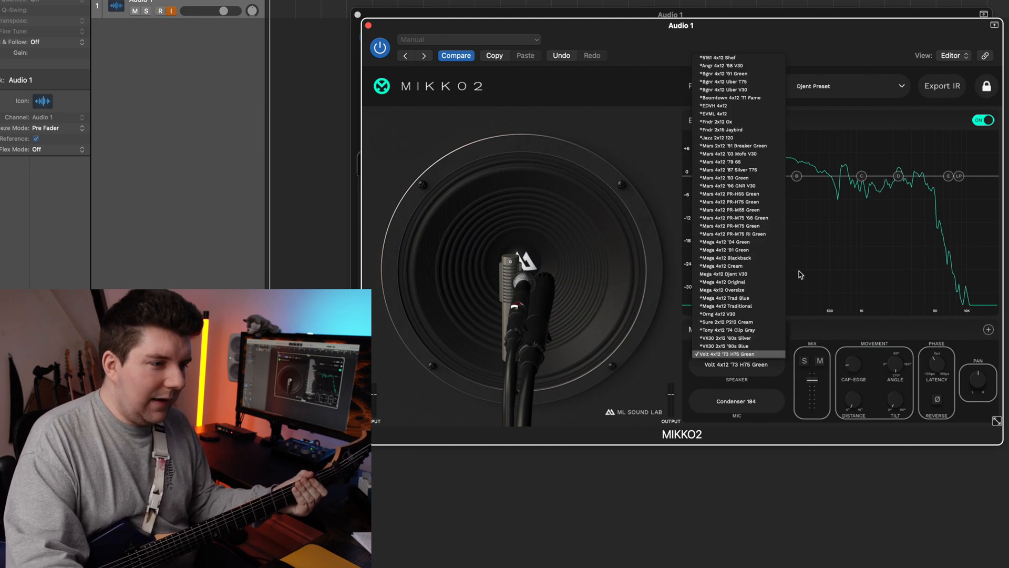
{"action": "left_click", "coordinate": [721, 337]}
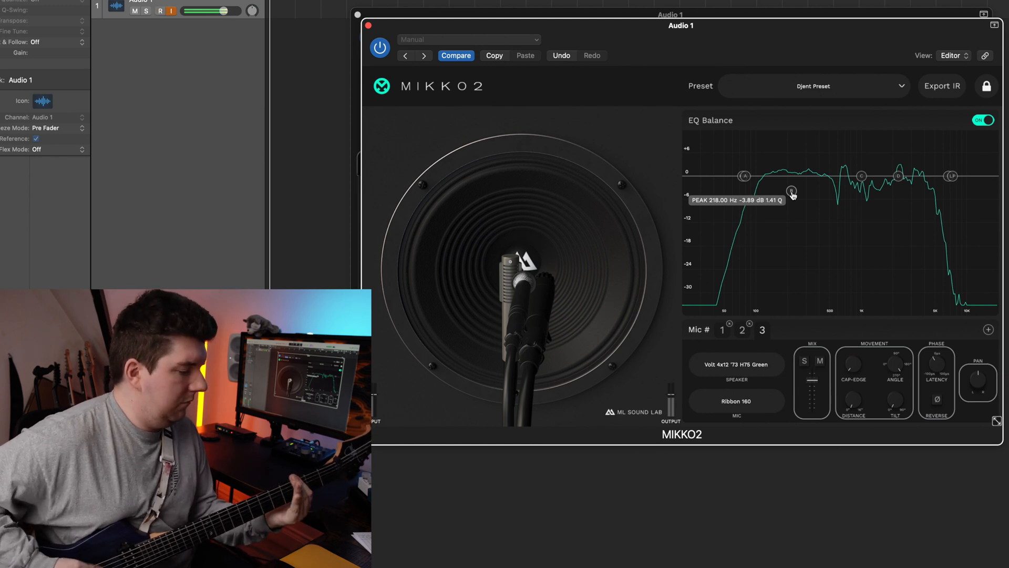
Step: Set the EQ Balance peak band to 218 Hz, -3.89 dB, Q 1.41
{"action": "left_click", "coordinate": [941, 86]}
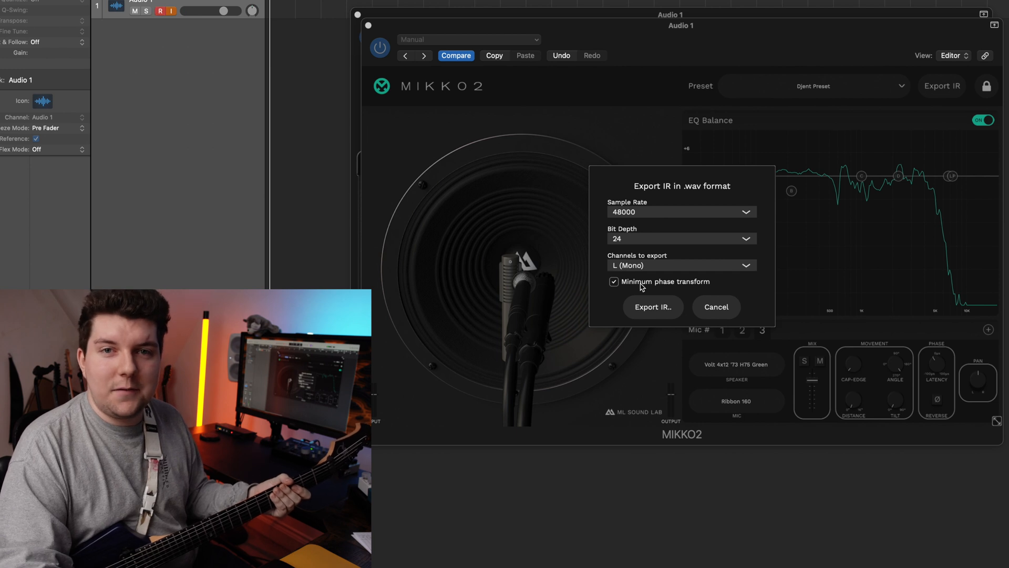
Step: Turn off minimum phase transform in the Export IR dialog, keeping 48000 Hz, 24-bit, L (Mono)
{"action": "left_click", "coordinate": [613, 282]}
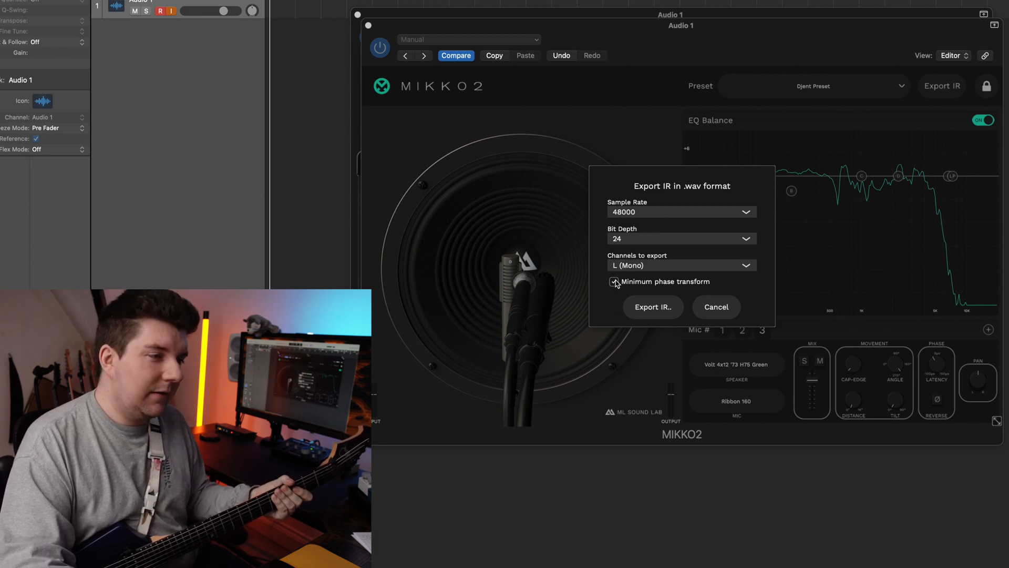